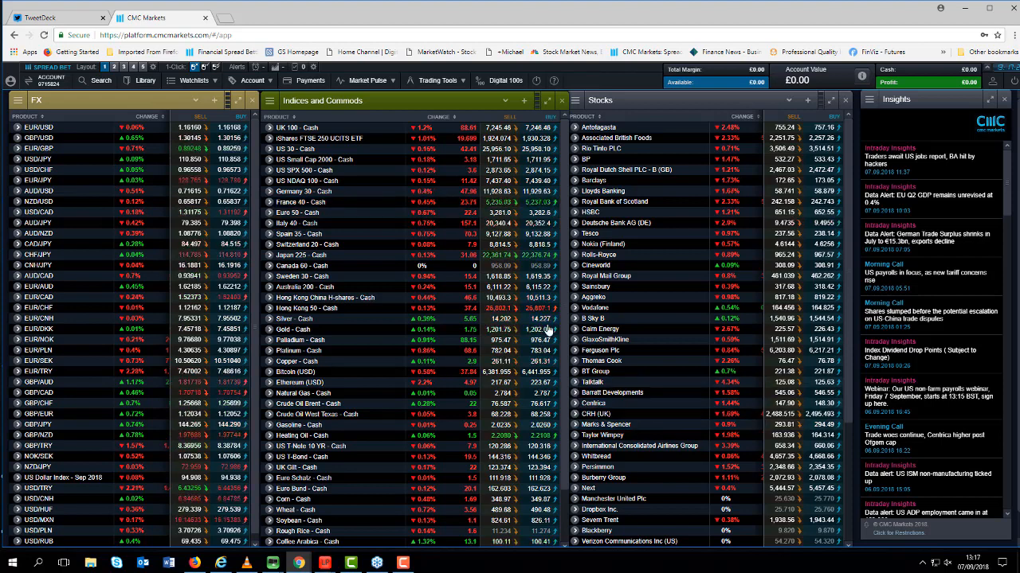
Load the US NDAQ 100 Cash daily chart with its trendline, SMAs and stochastic
click(318, 318)
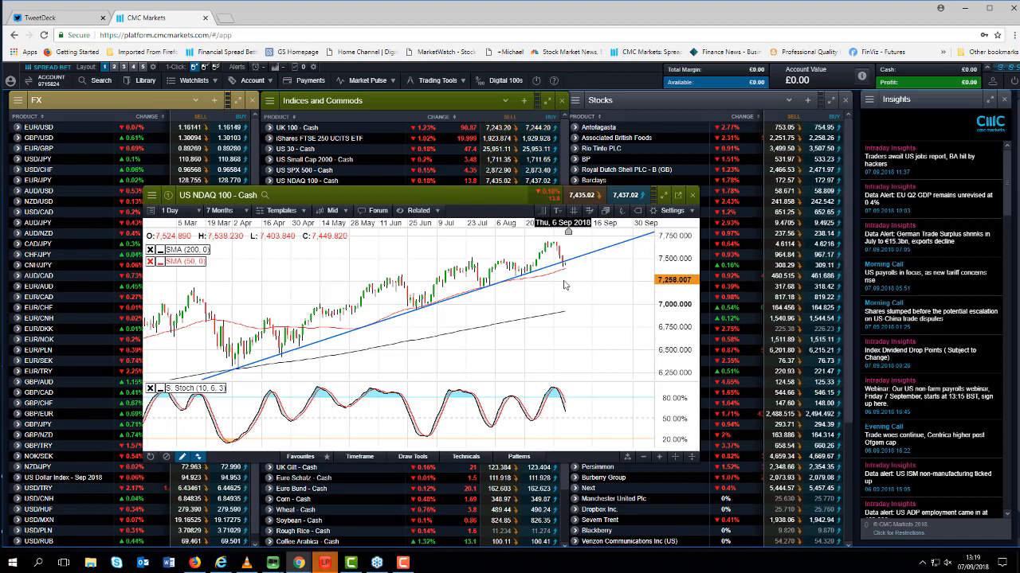
Set the US NDAQ 100 chart to 1 Week bars over a 5 Years range
click(175, 210)
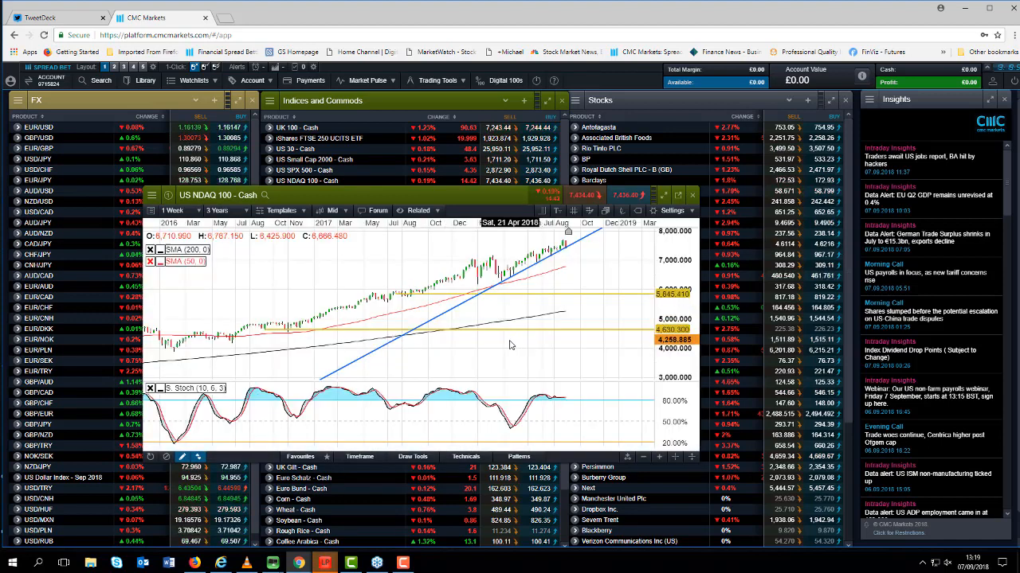
click(222, 210)
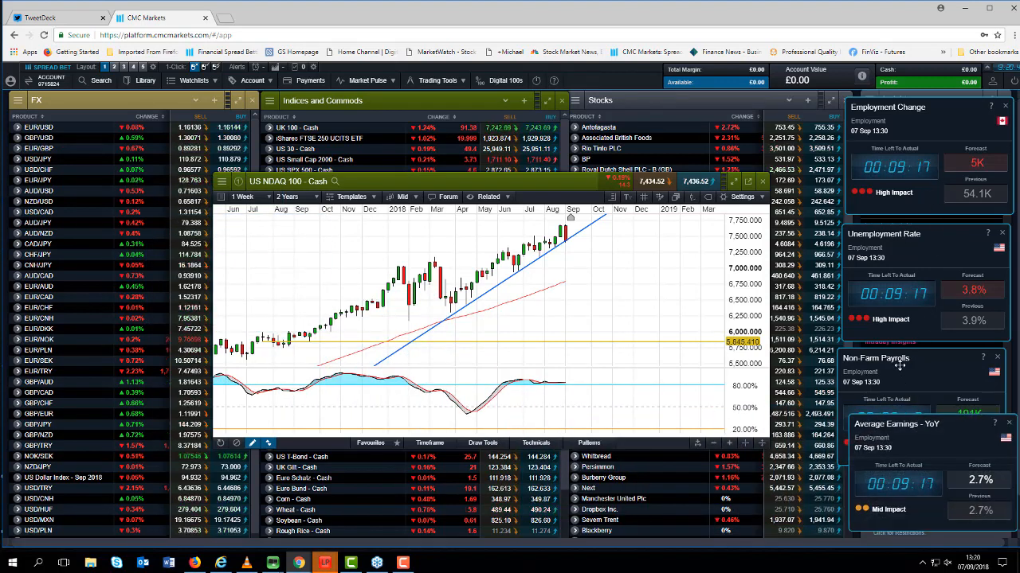
mouse_move(901, 365)
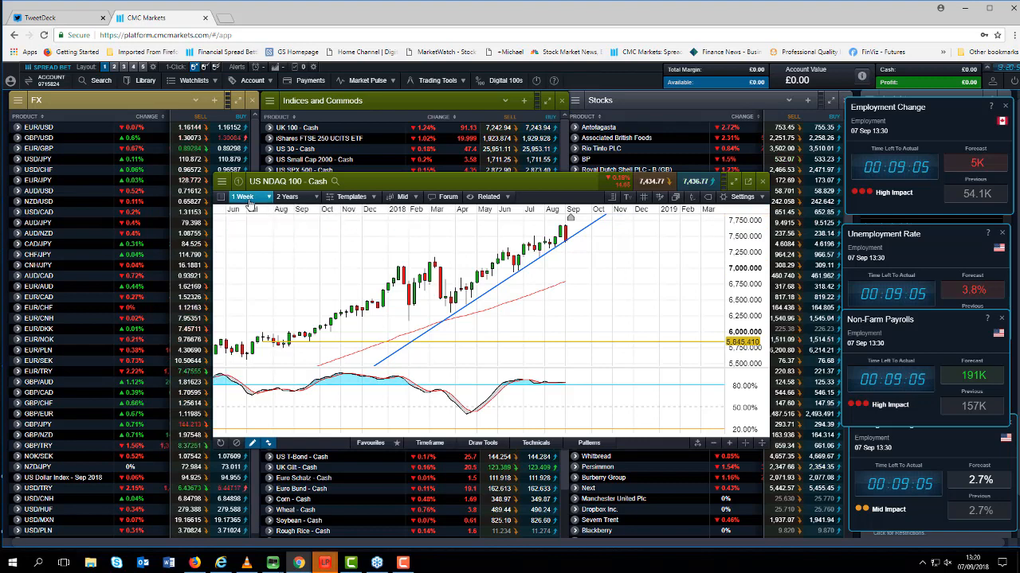
Pick the daily bar interval from the chart's interval dropdown
click(249, 197)
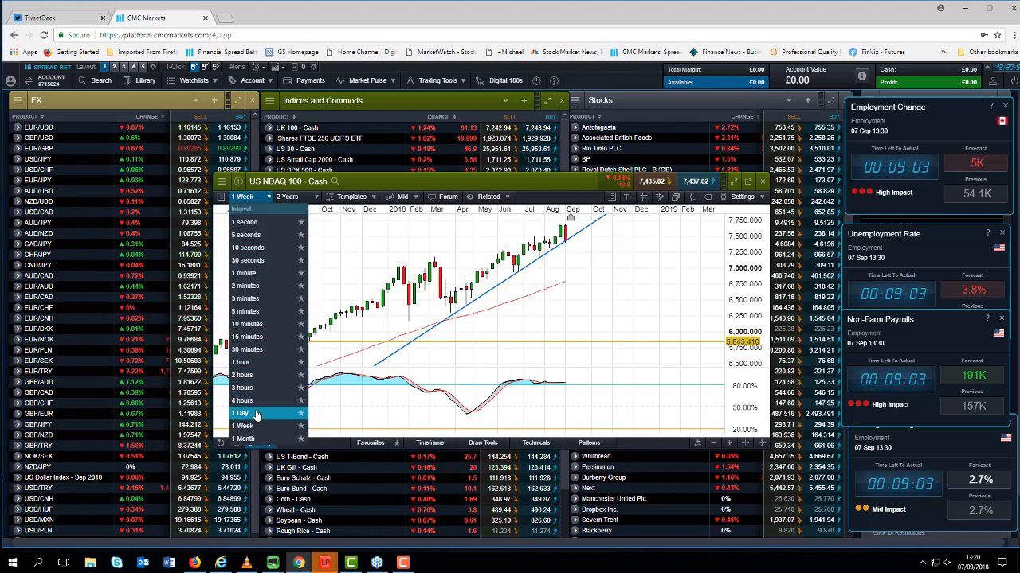
click(242, 413)
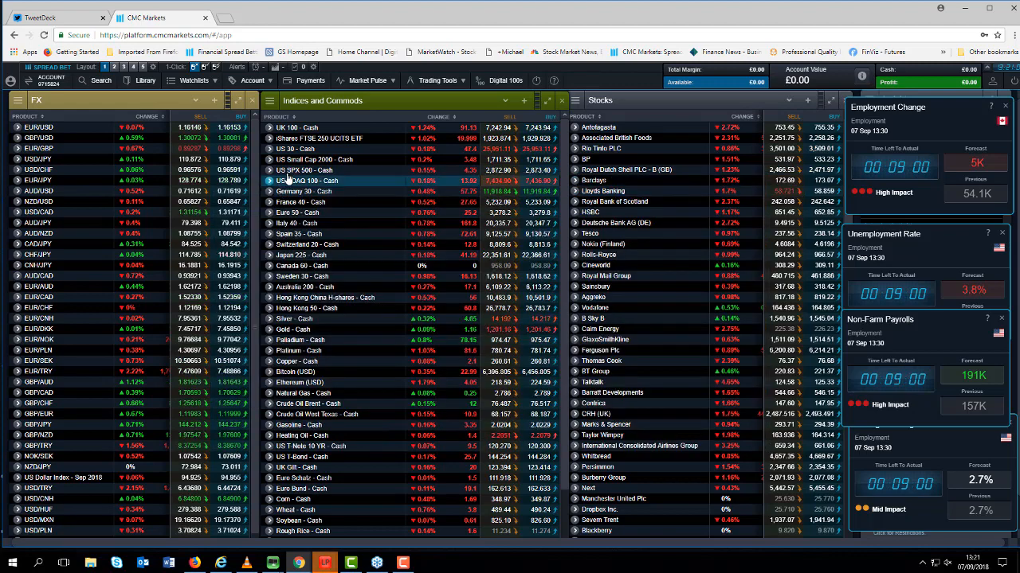
Load US SPX 500 Cash from the Indices and Commods watchlist into a daily chart
click(304, 169)
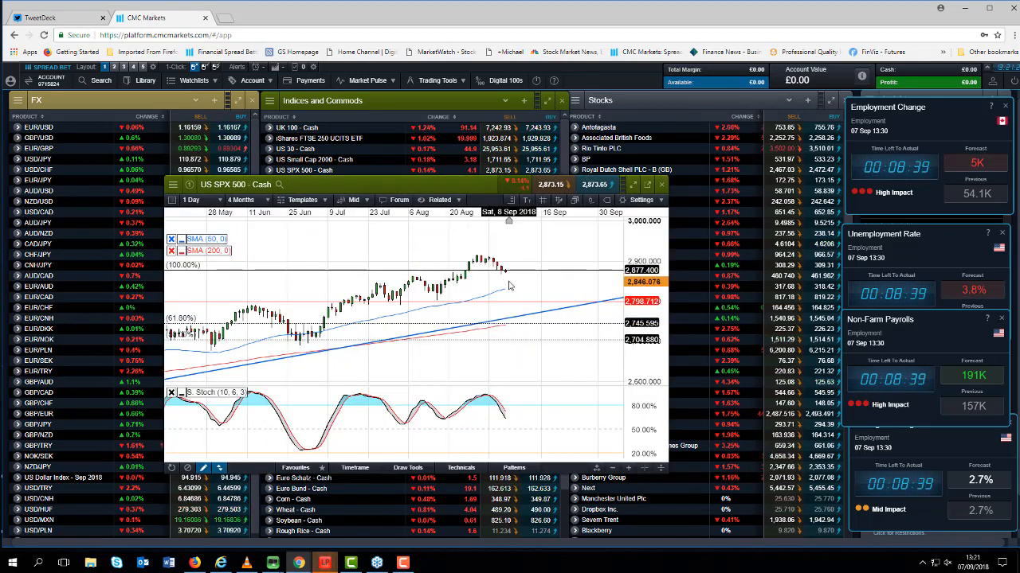
mouse_move(497, 302)
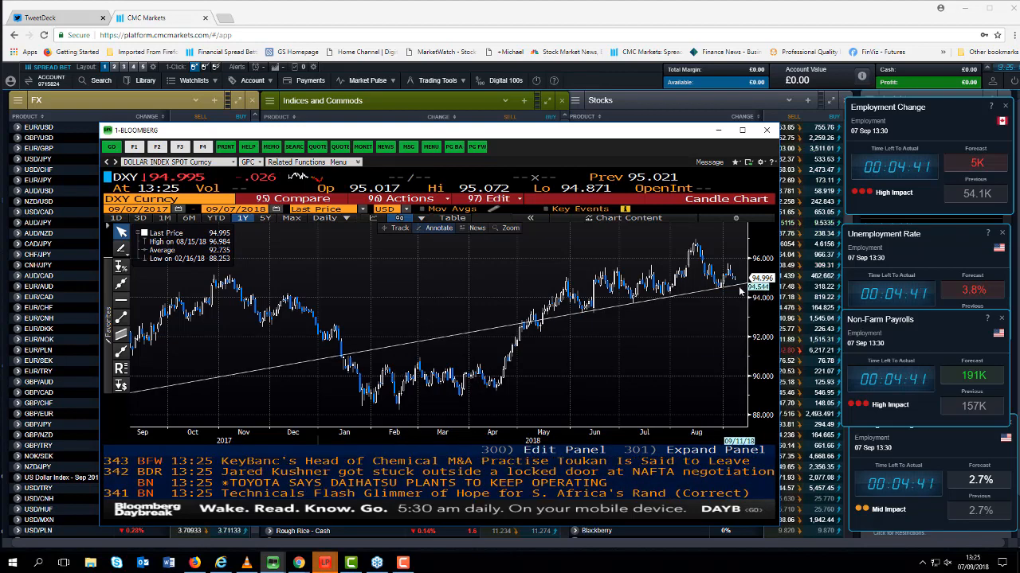
Set the EUR/USD chart to 4-hour bars over a 25 Days period
click(766, 131)
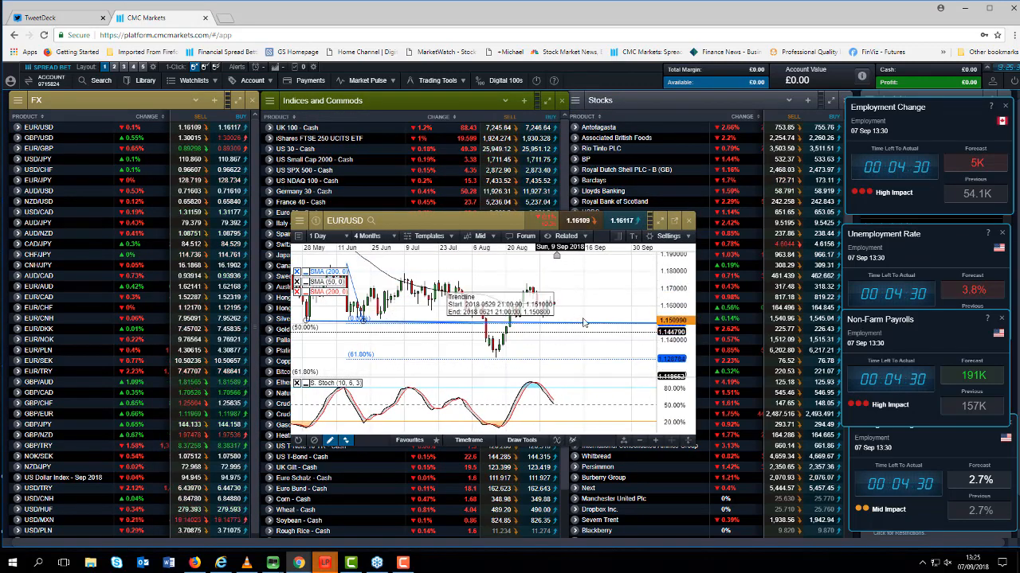
click(319, 236)
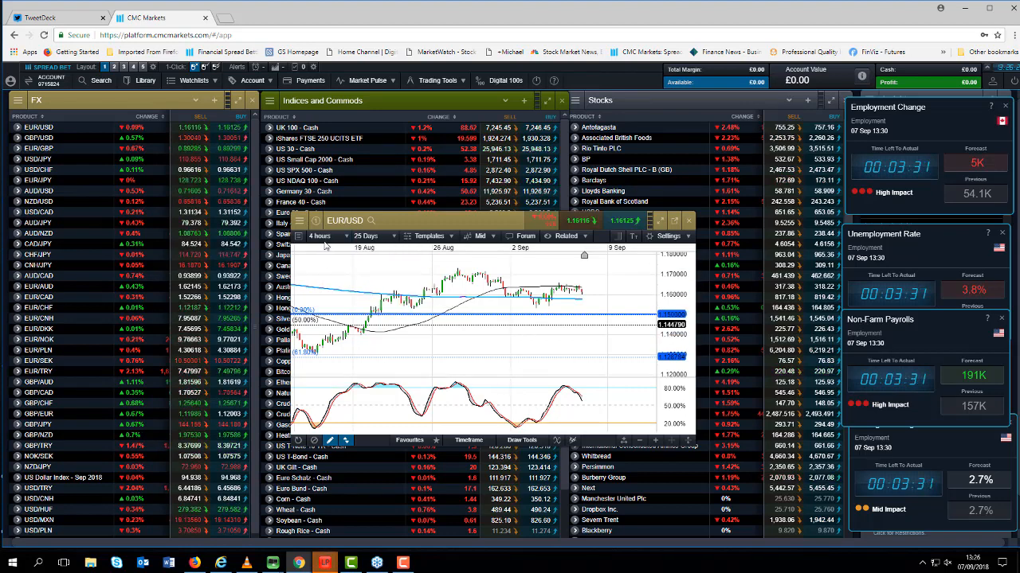
click(319, 236)
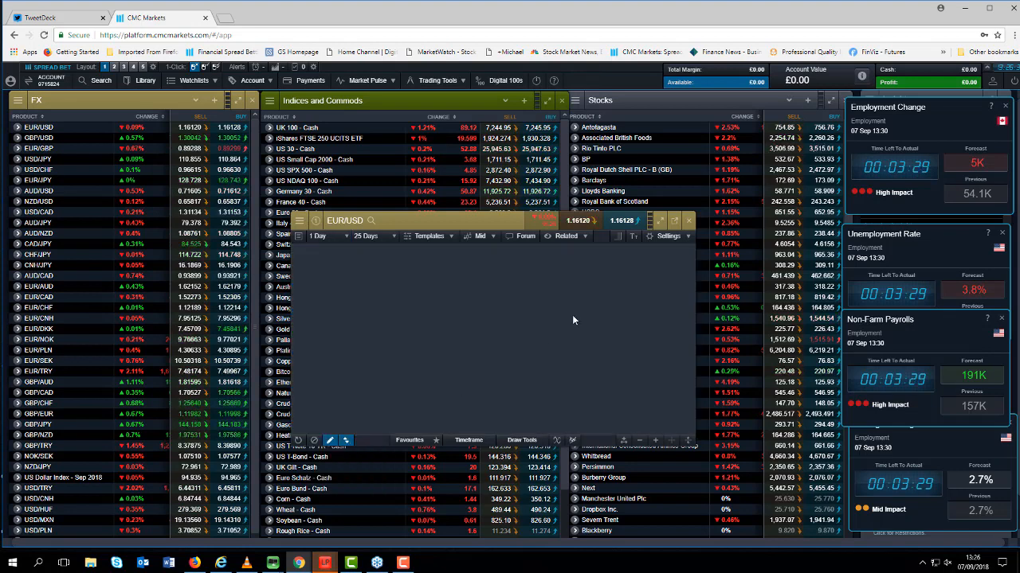
click(372, 236)
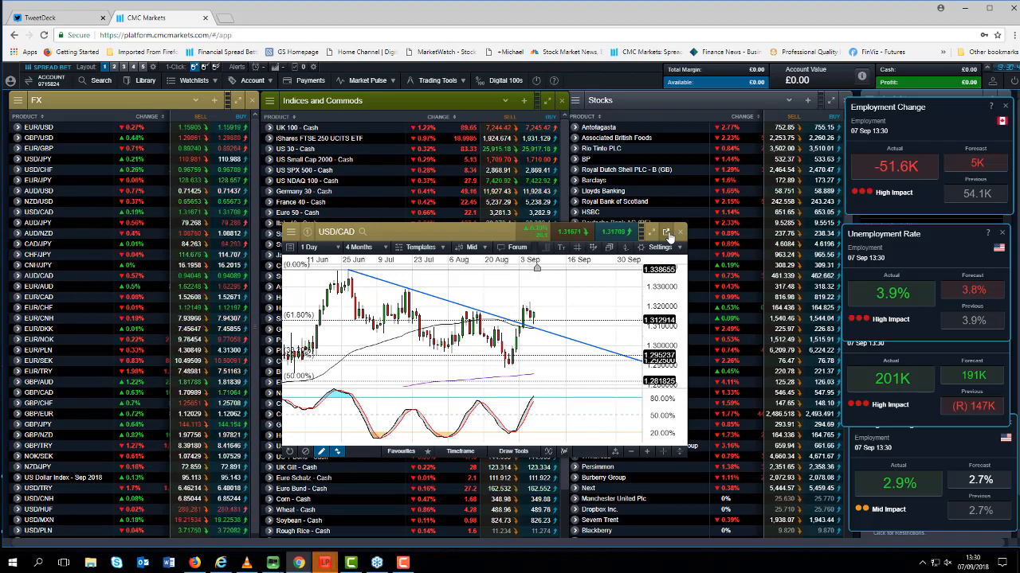
mouse_move(666, 232)
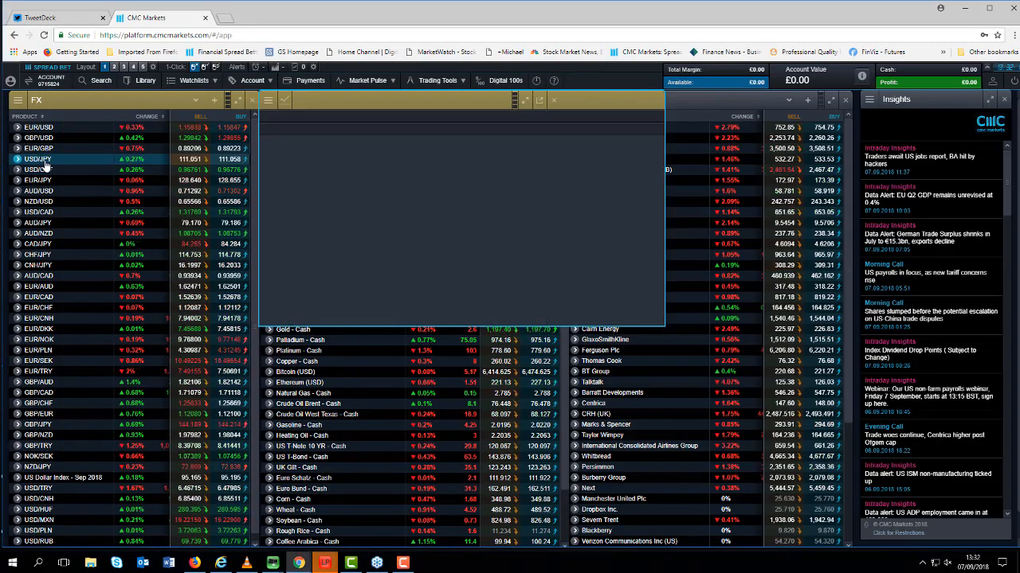
Load the USD/JPY three-month daily chart with Ichimoku cloud, moving averages and stochastic
click(38, 159)
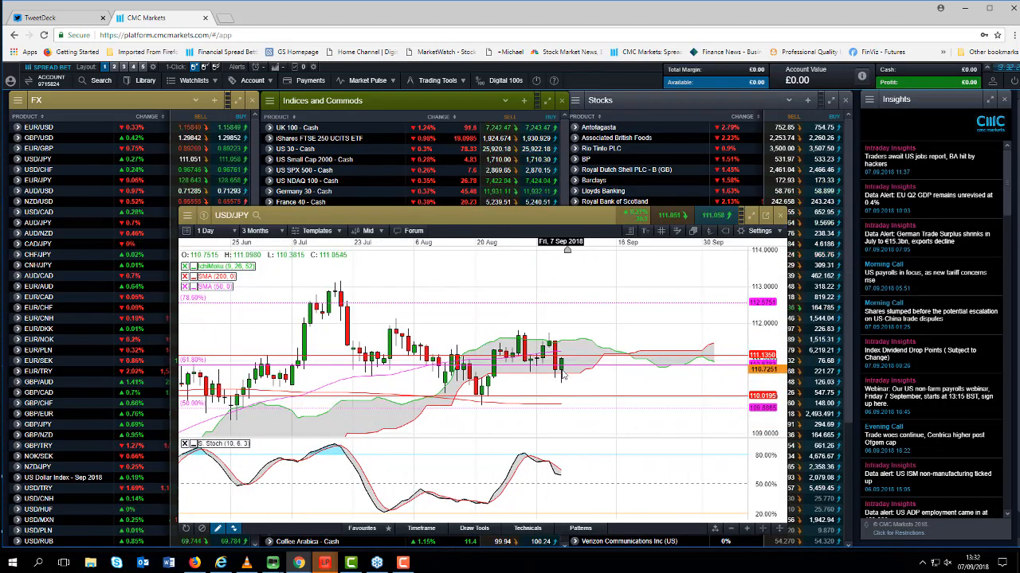
mouse_move(564, 370)
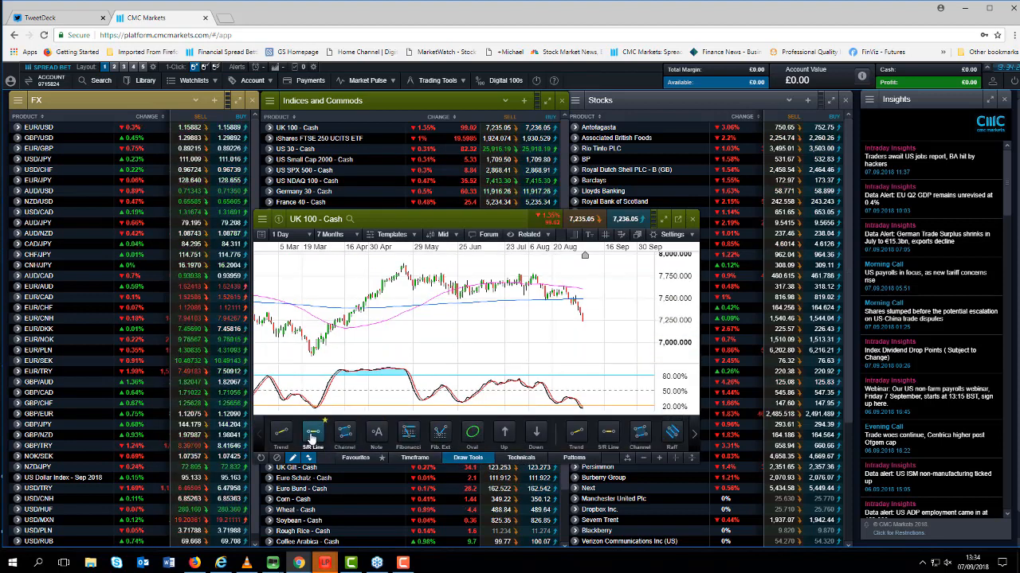
Load Germany 30 Cash from the Indices and Commods watchlist into the chart
click(312, 434)
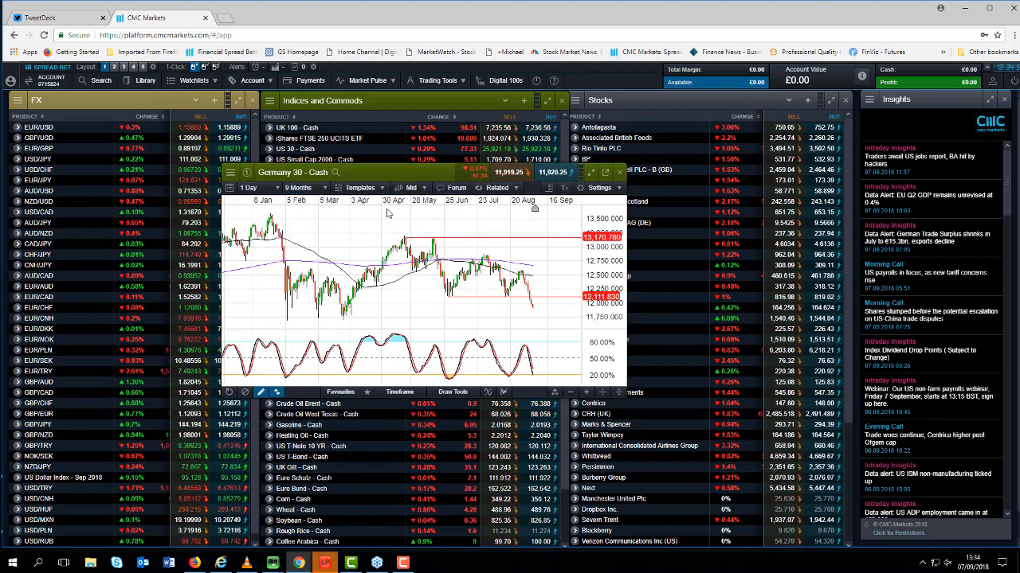
Lengthen the Germany 30 chart period until daily candles reach back to late November
click(408, 188)
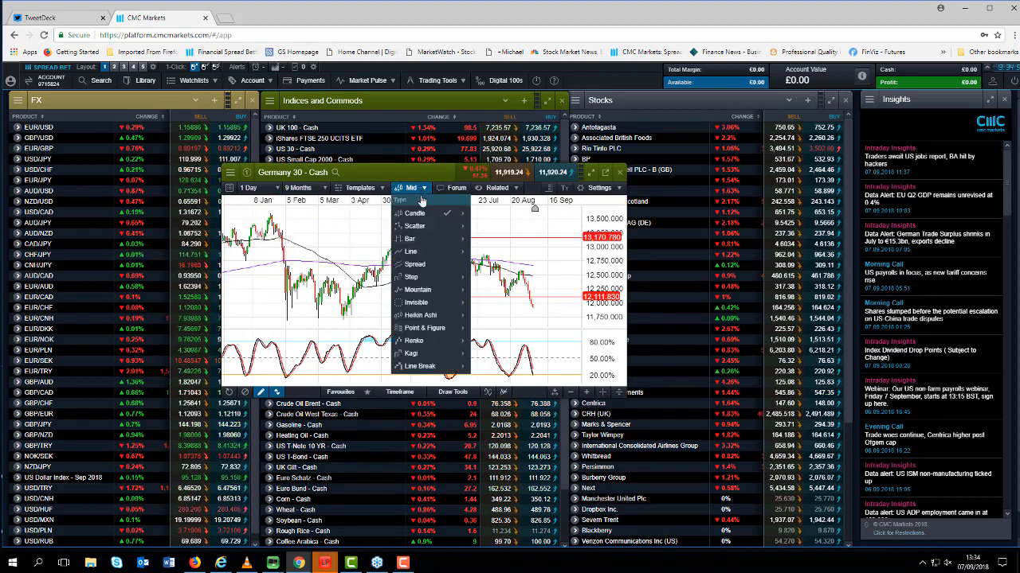
mouse_move(411, 252)
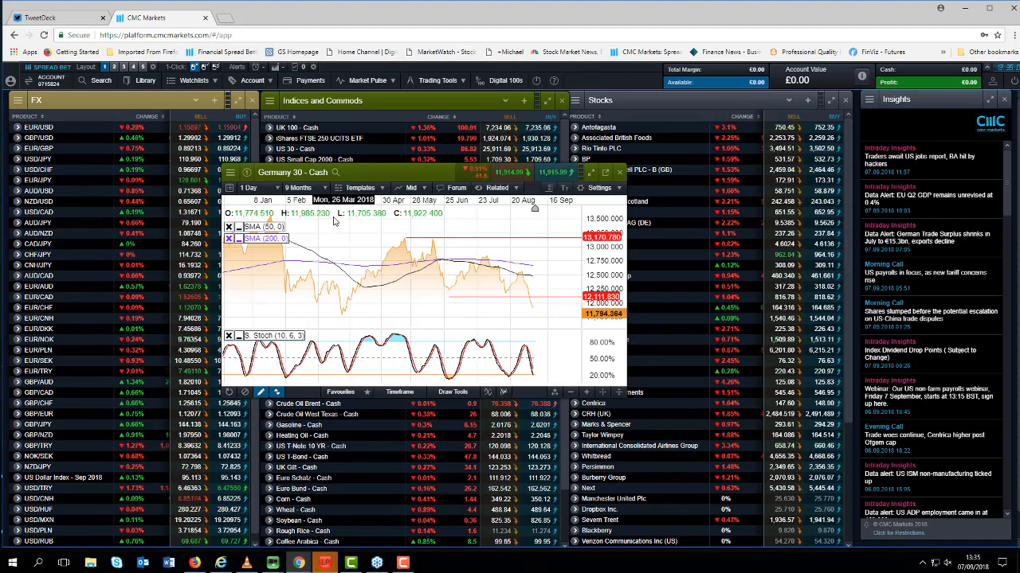
click(411, 188)
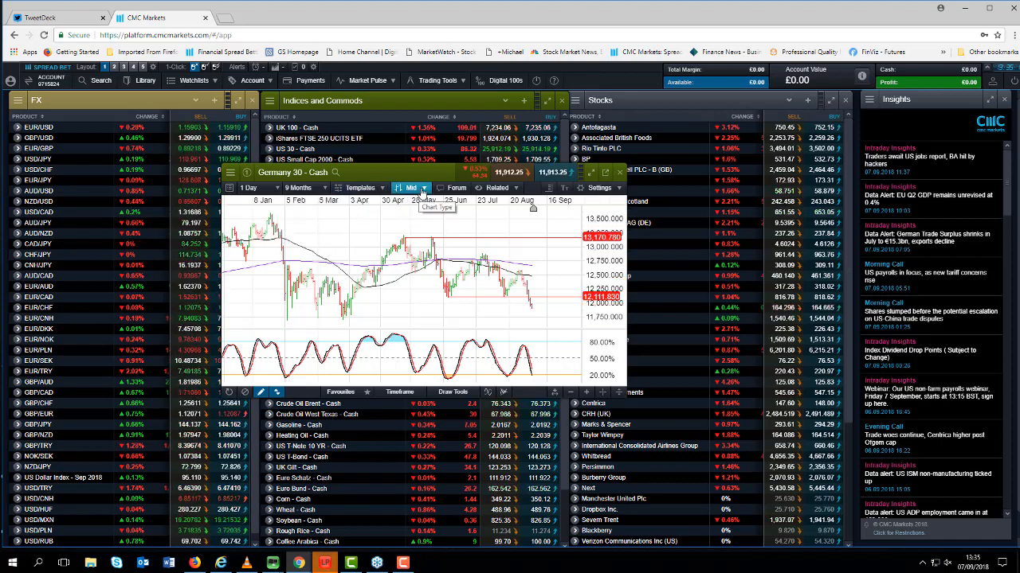
click(407, 188)
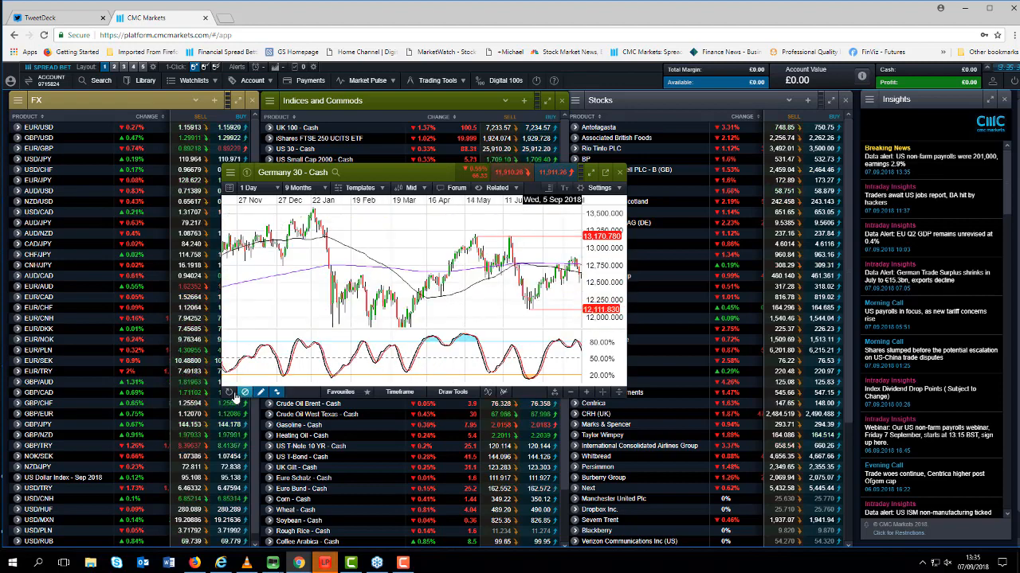
Try 5 Years and 2 Years periods, then settle on the six-month range from early February
click(304, 188)
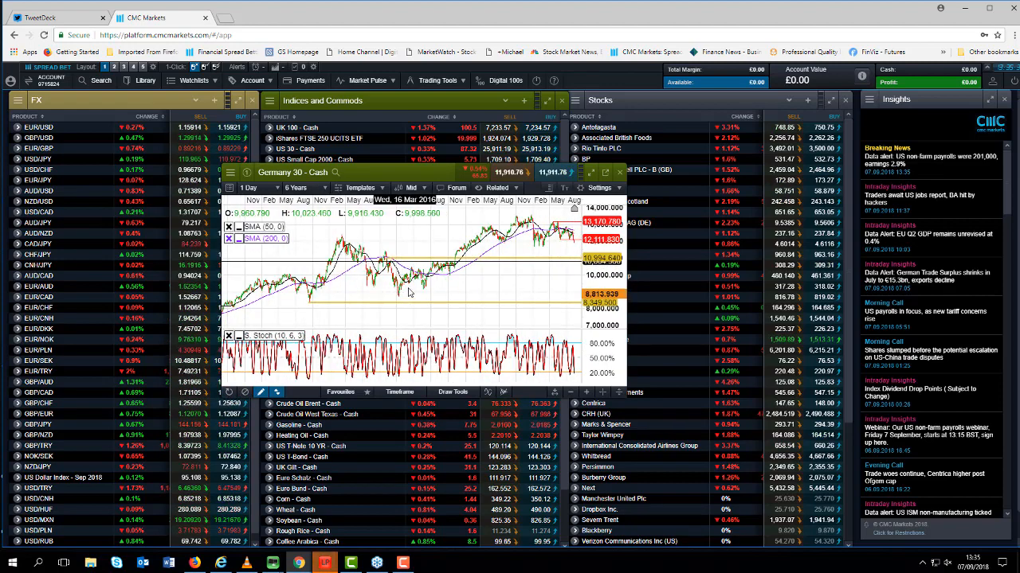
click(296, 188)
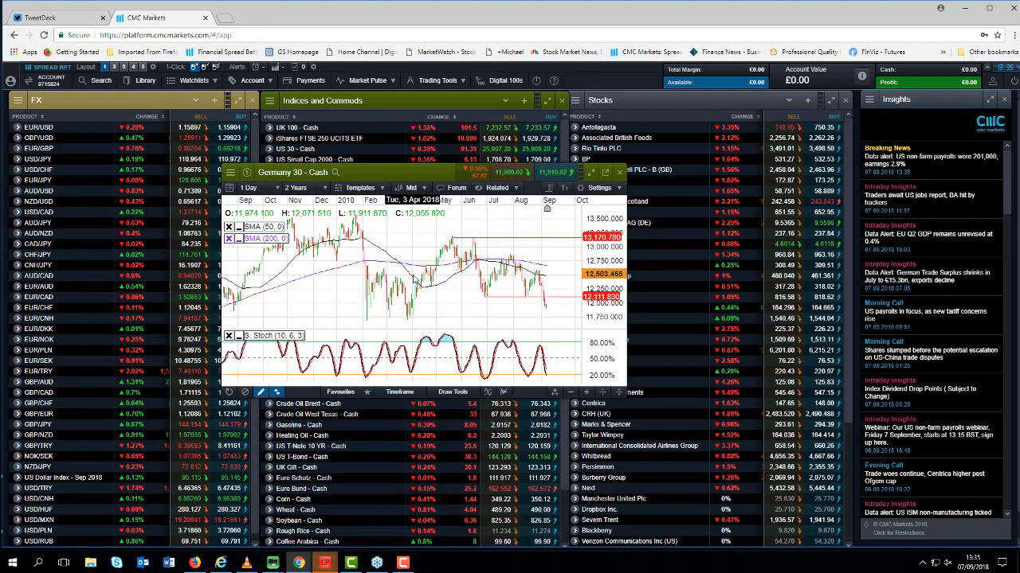
click(301, 188)
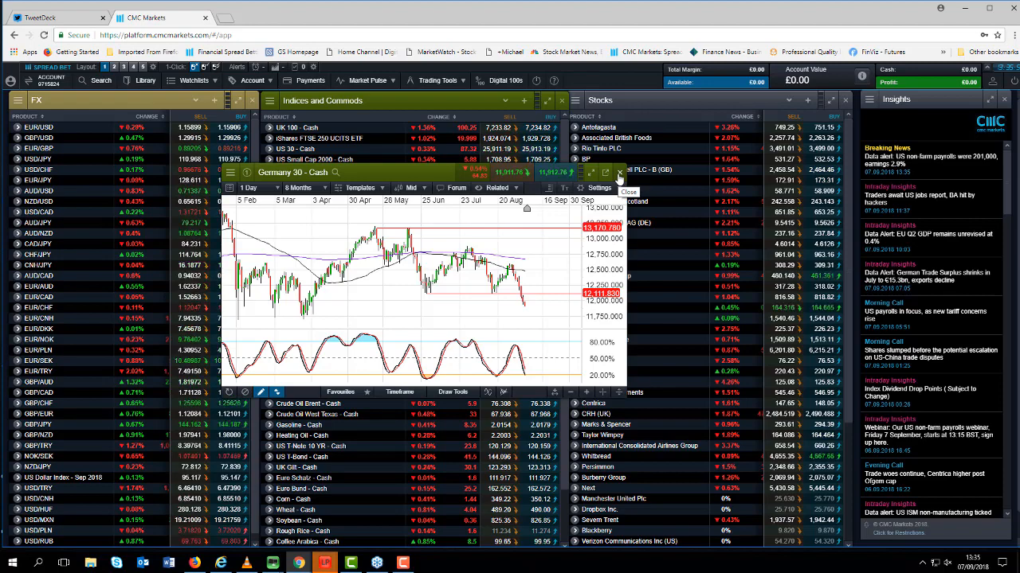
Close the Germany 30 chart window, leaving the watchlists visible
click(618, 173)
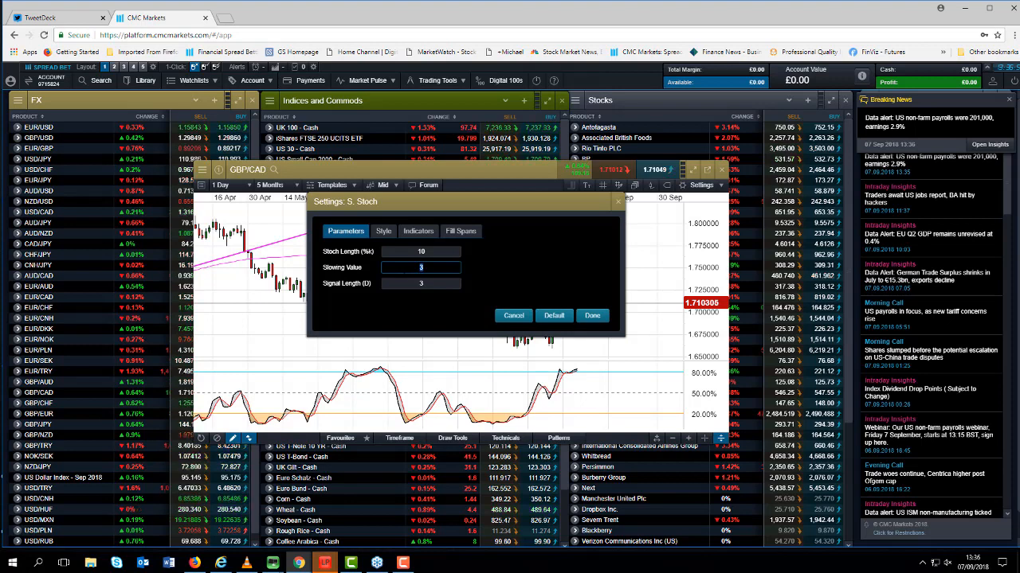
Apply the adjusted S. Stoch settings to the GBP/CAD daily chart via Done
click(592, 315)
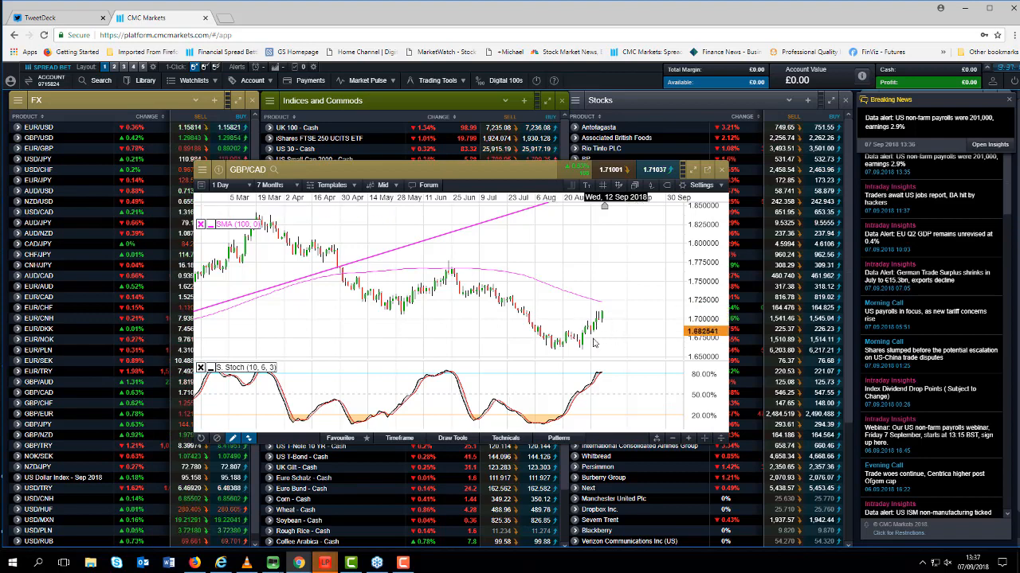
mouse_move(510, 291)
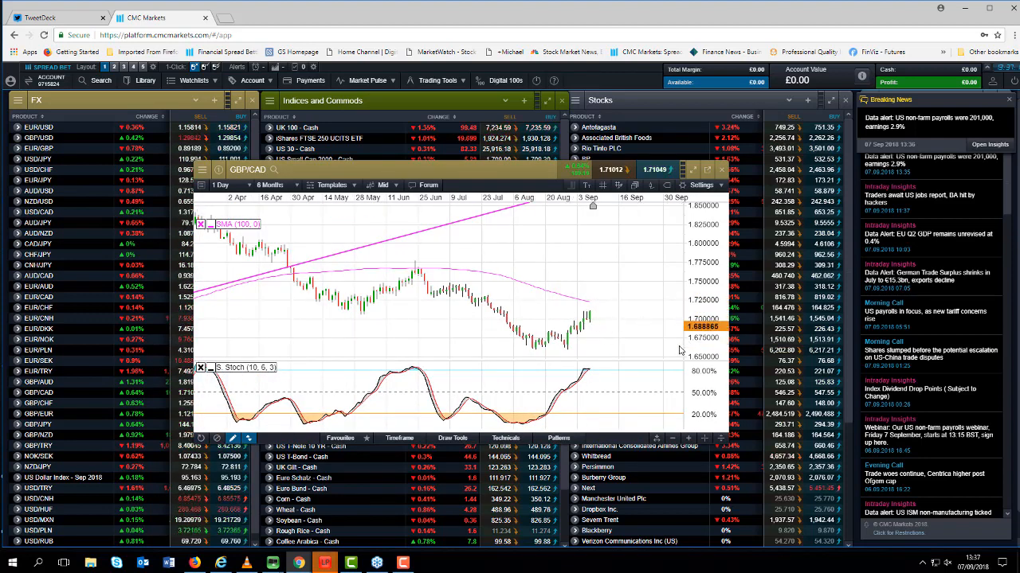
mouse_move(598, 327)
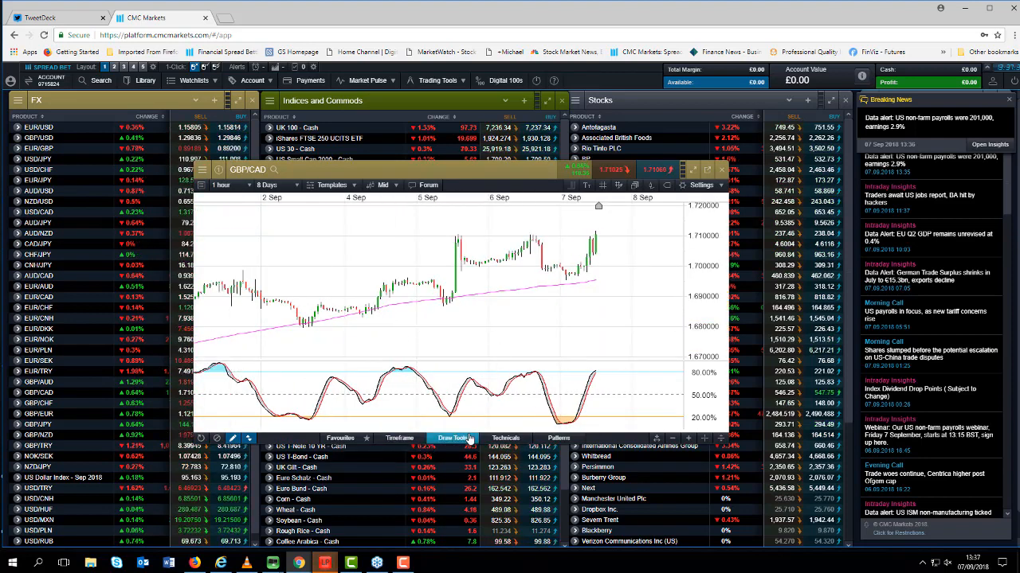
Pick the trendline tool for the rising lows, then close the GBP/CAD chart
click(453, 438)
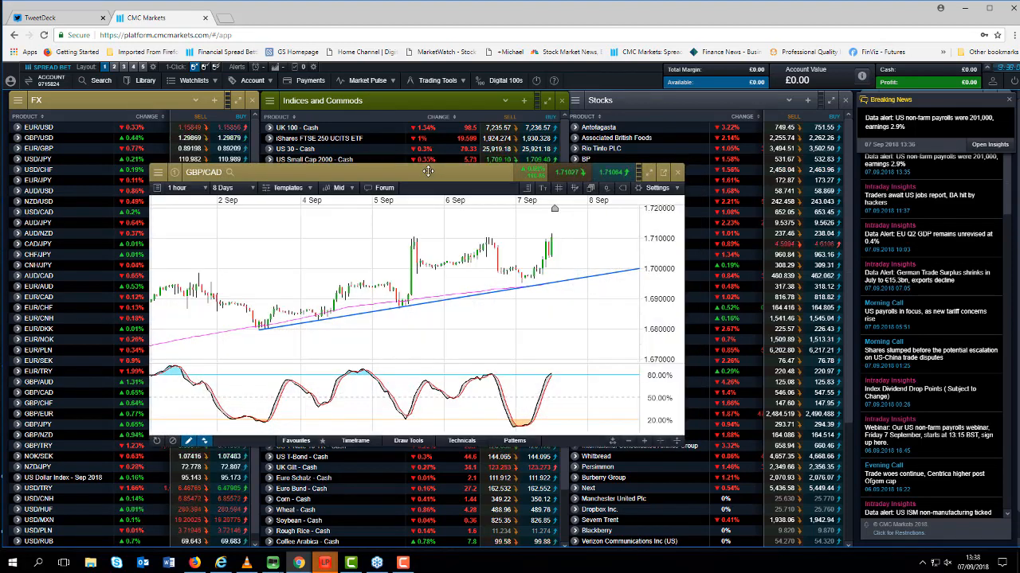
mouse_move(414, 244)
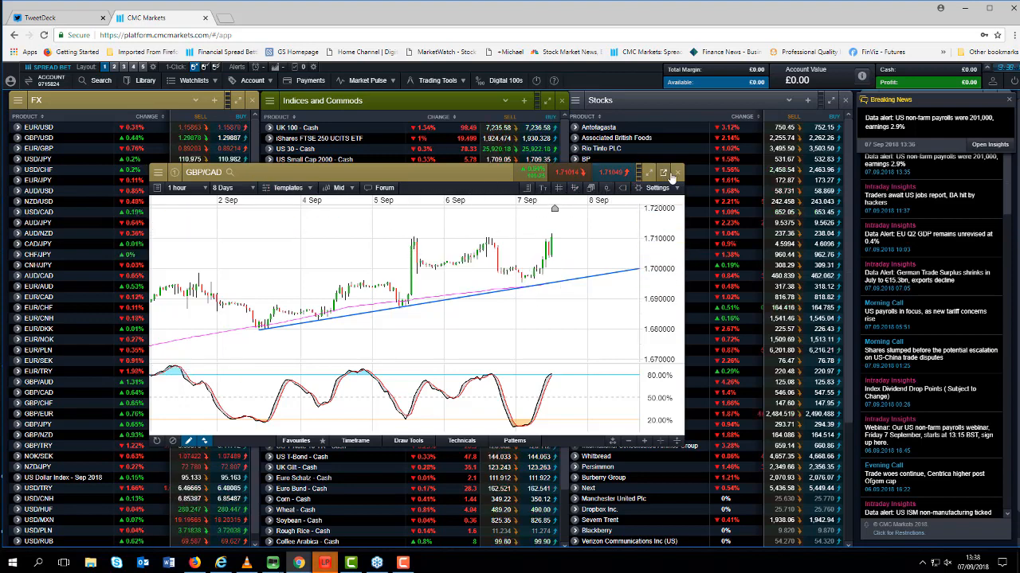
click(672, 172)
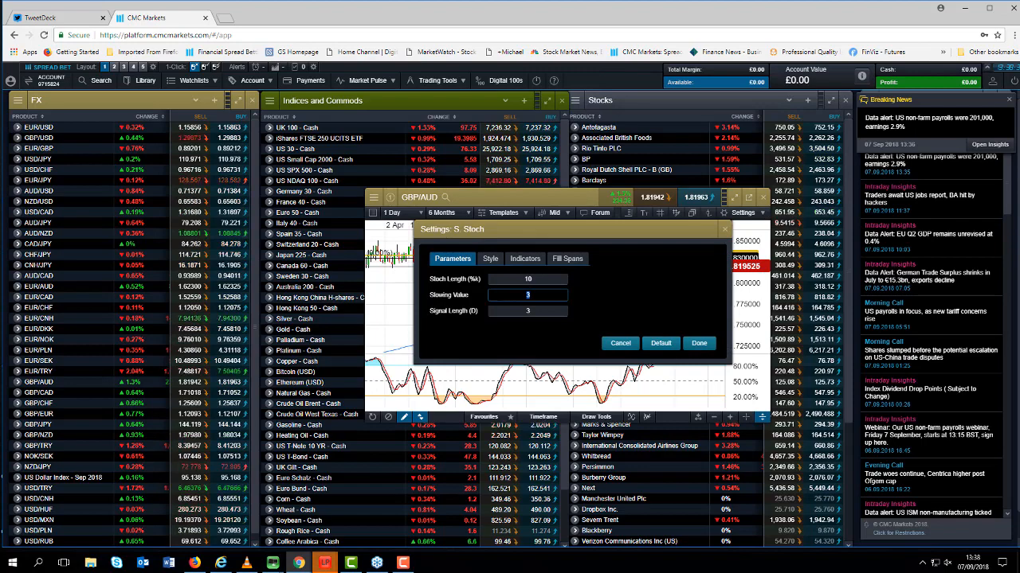
Set the GBP/AUD stochastic Slowing Value to 6, confirm, and show only recent weeks
text(6)
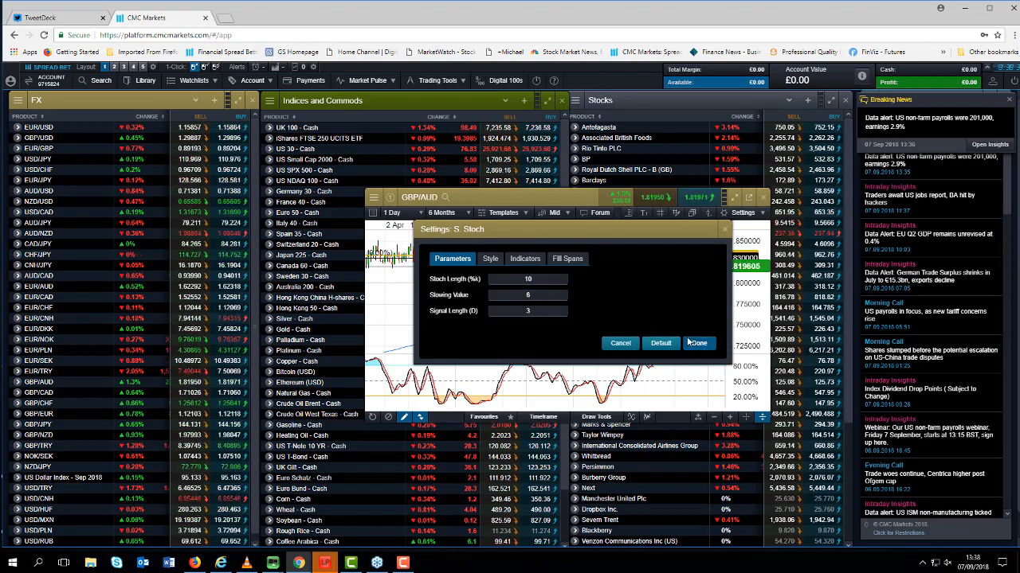
click(698, 342)
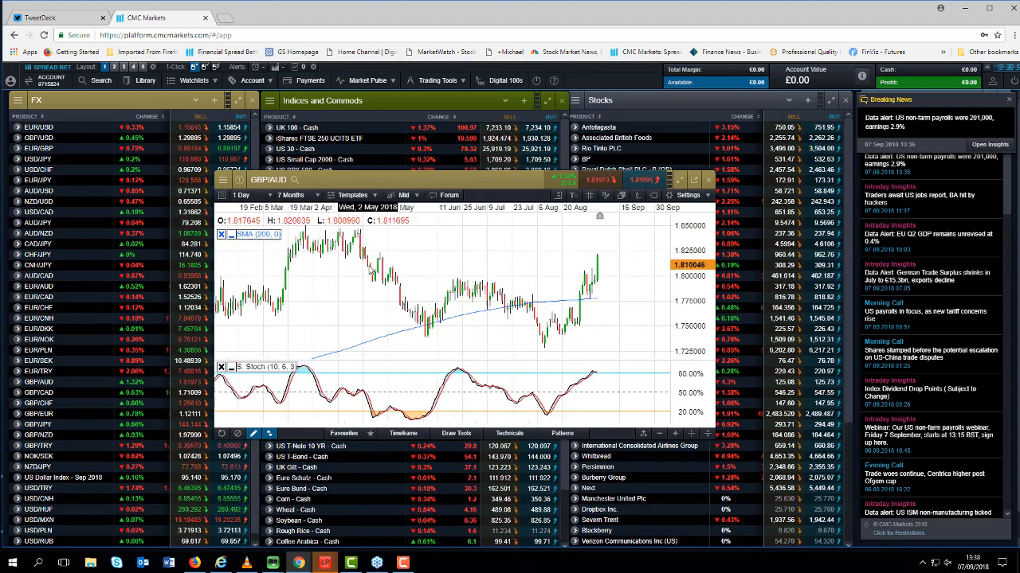
click(403, 434)
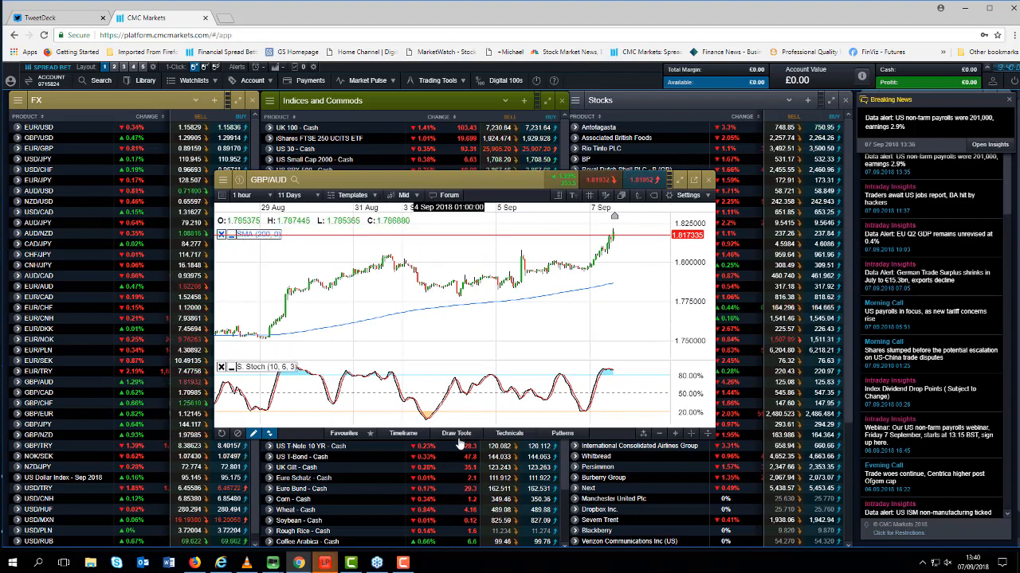
Close the GBP/AUD chart, leaving the FX, indices and stocks watchlists
click(456, 433)
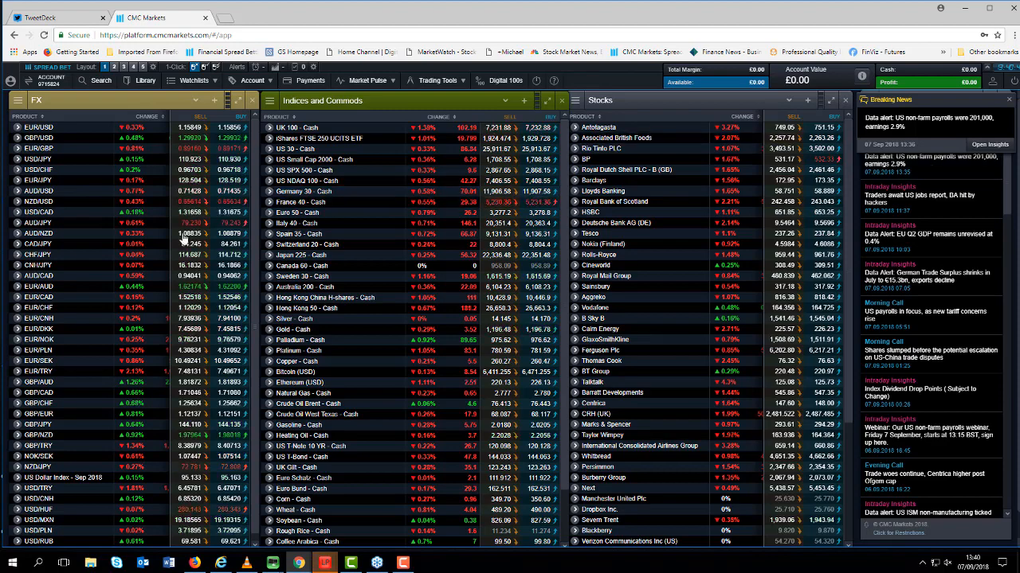
Bring up the EUR/GBP price chart from the FX watchlist
click(40, 148)
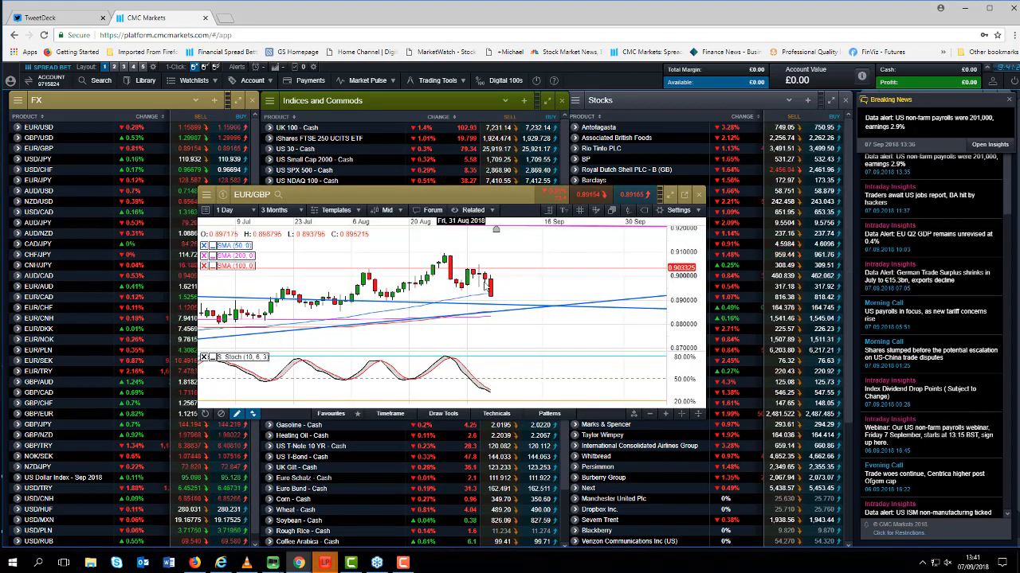
Set the EUR/GBP chart to a 12 Months range with weekly candles
click(227, 210)
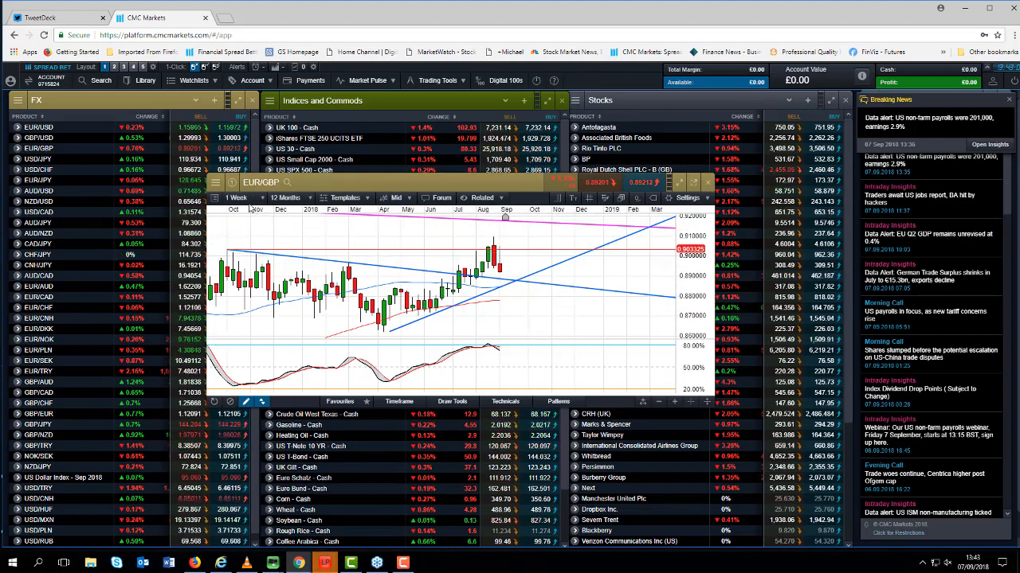
Switch the chart interval to 1 Day for the EUR/CAD view
click(238, 197)
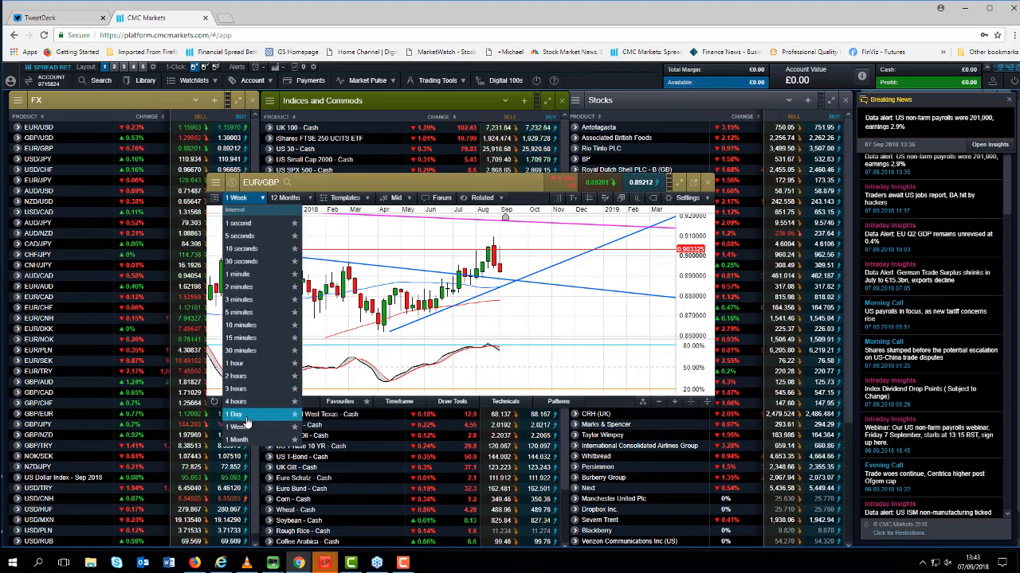
click(235, 414)
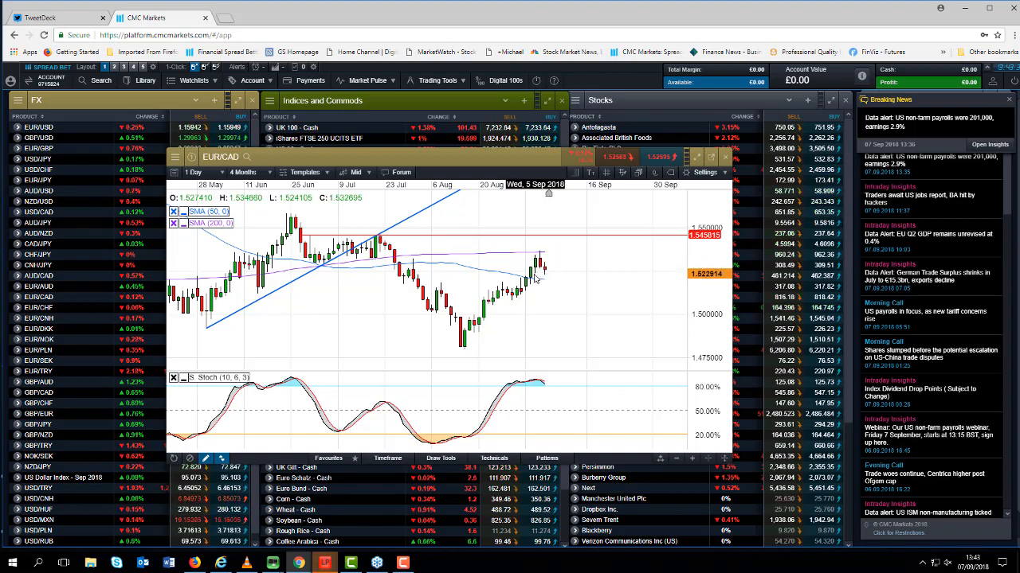
Set the EUR/CAD chart to 1 hour candles, then reopen the interval list
click(195, 172)
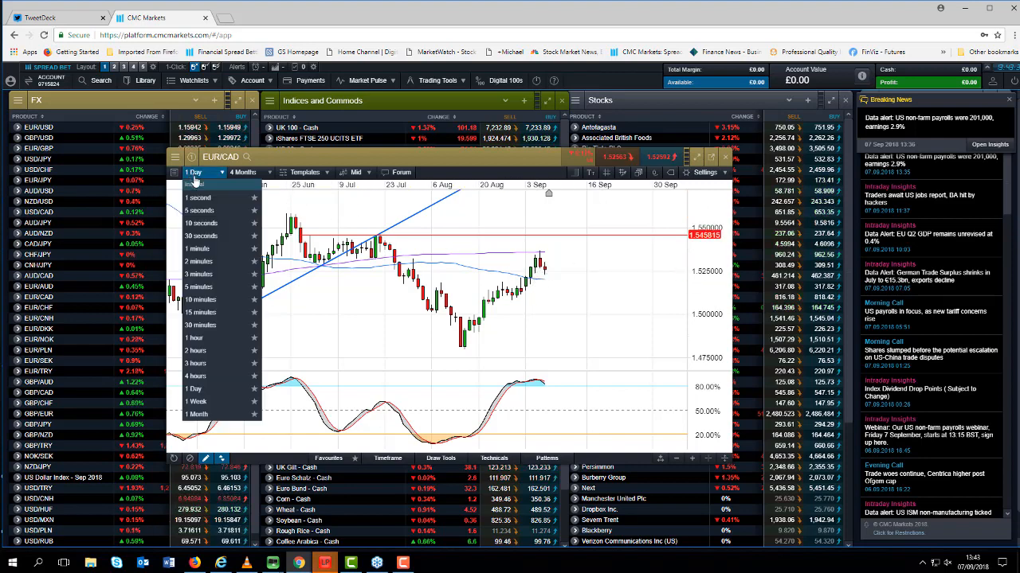
click(195, 338)
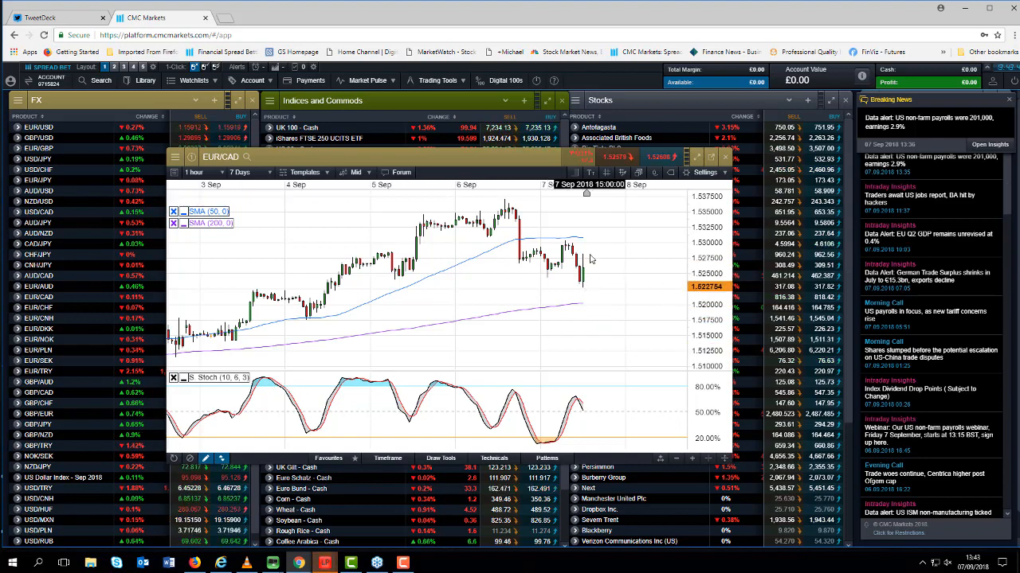
click(194, 172)
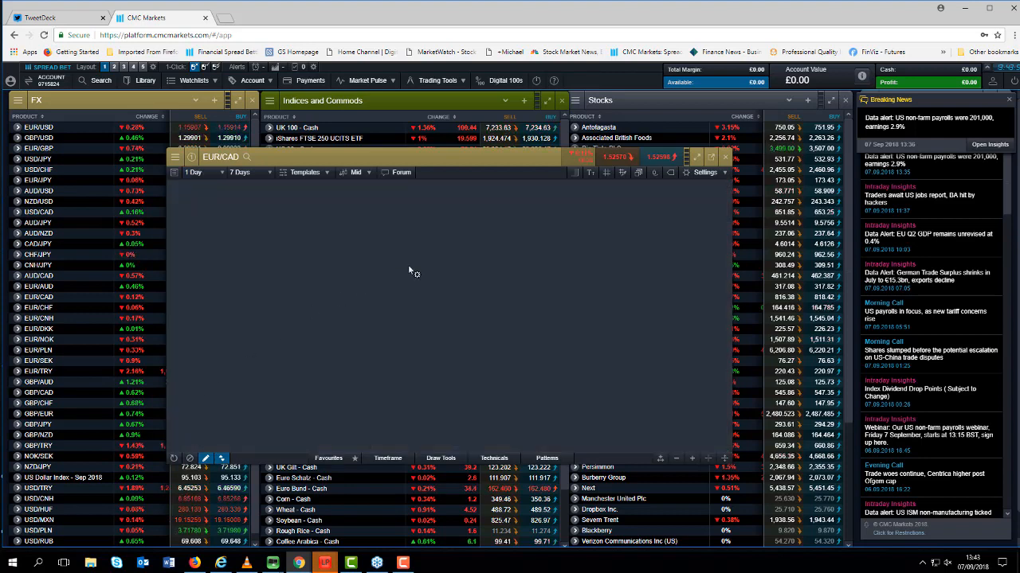
click(248, 172)
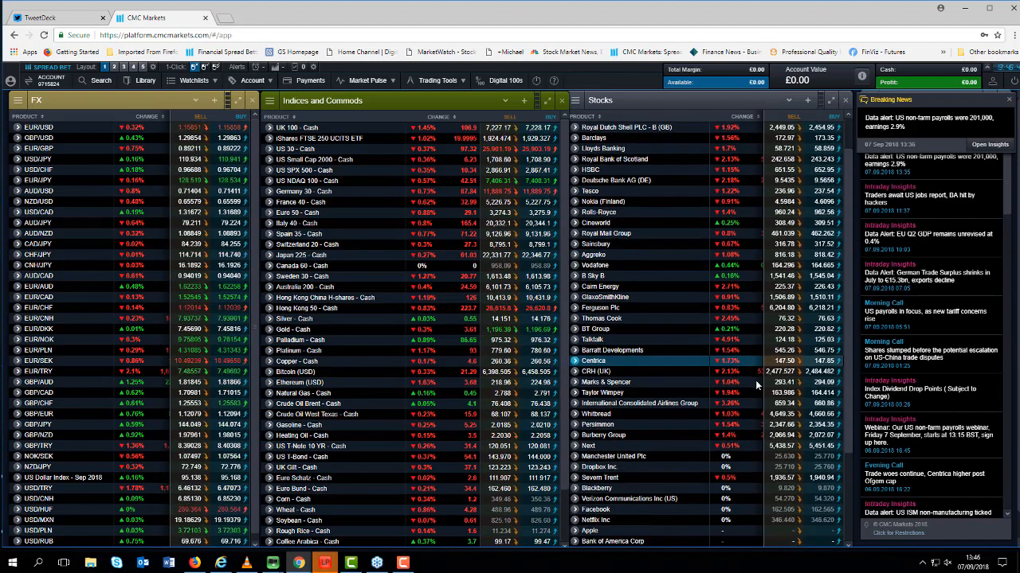
Scroll the Stocks watchlist down to US names like Netflix, Apple and Amazon
scroll(down, 3)
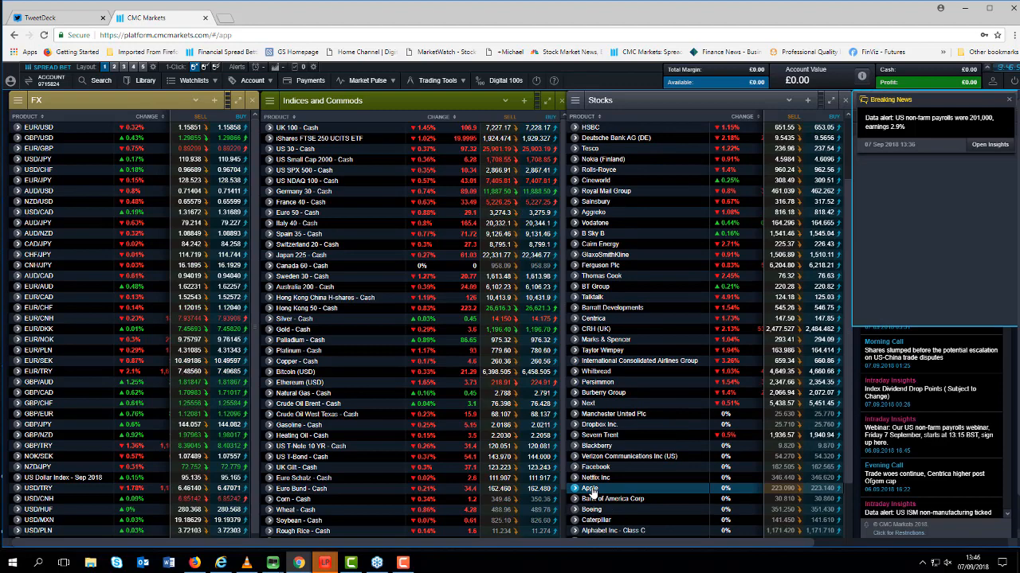